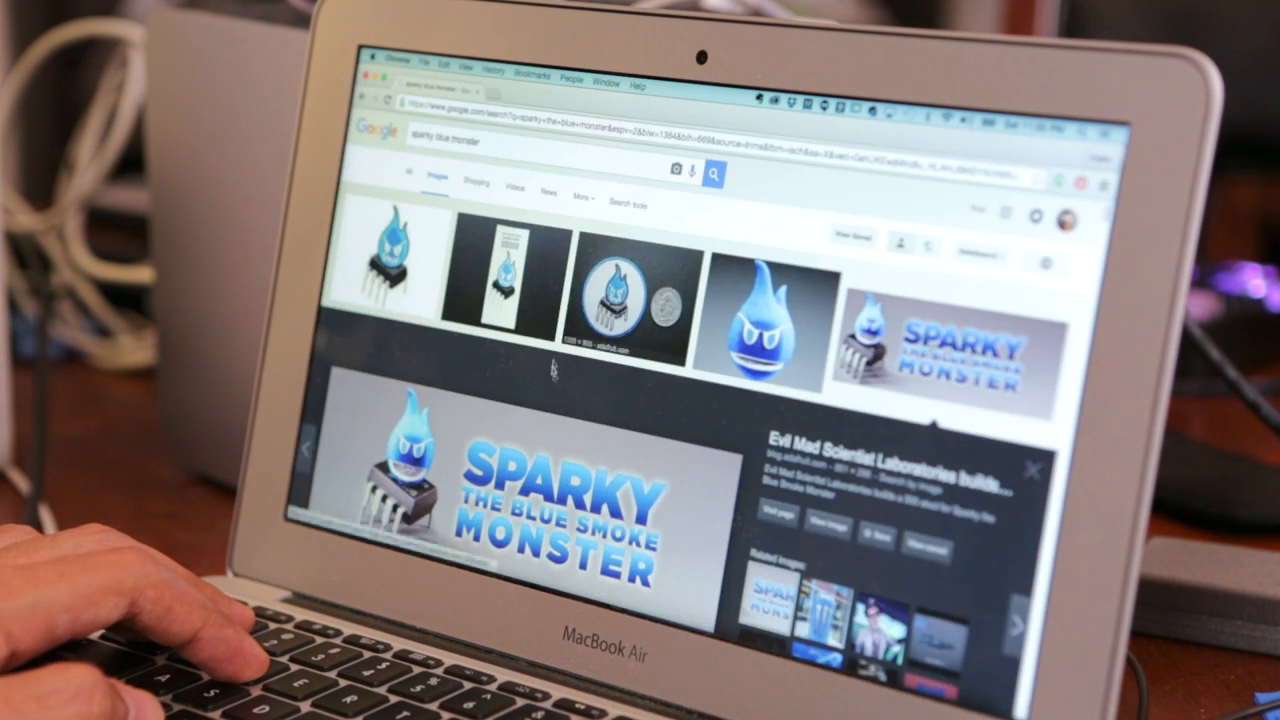
scroll("down", 3)
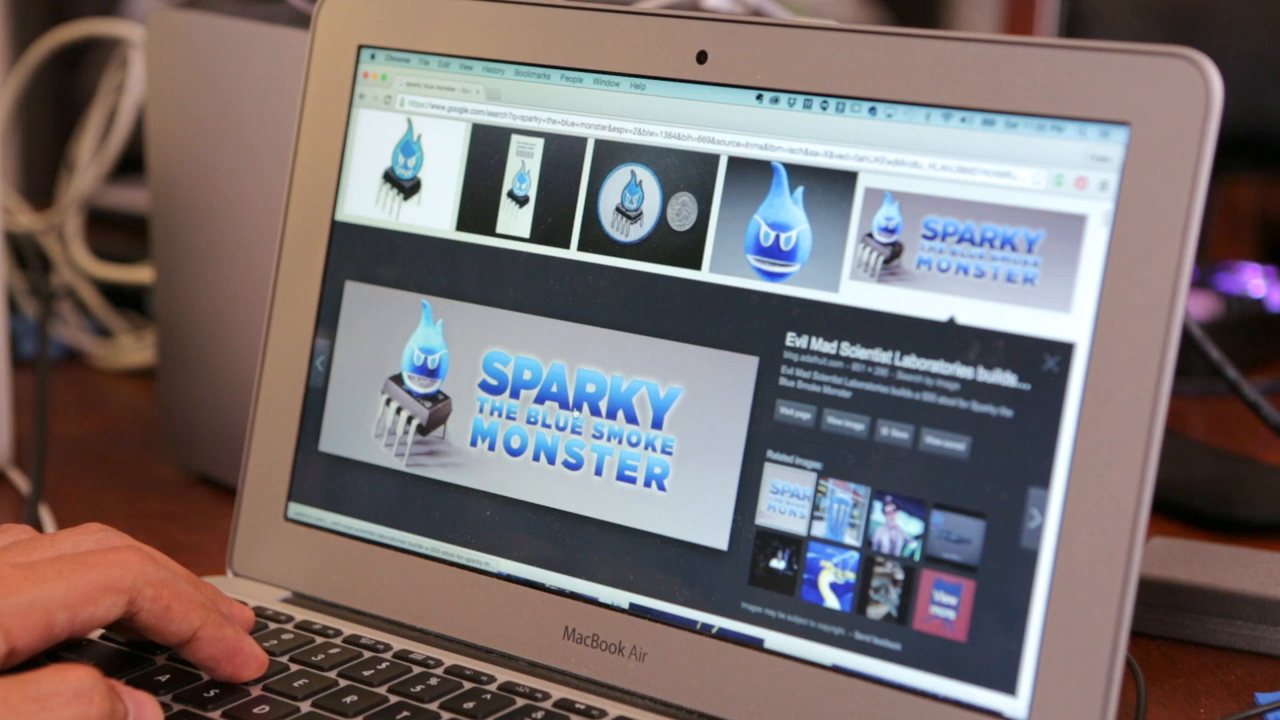